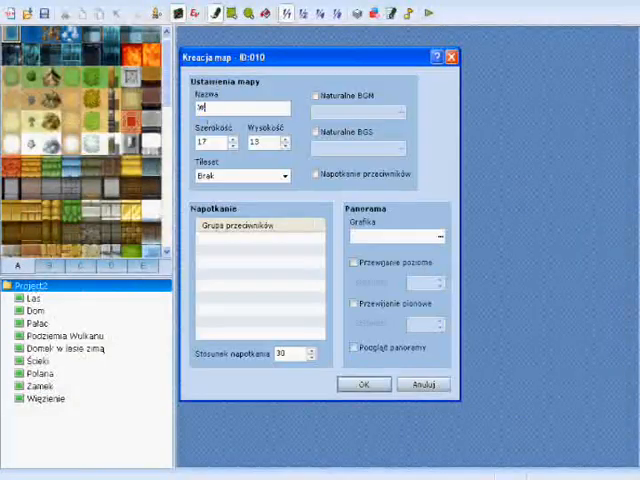
Set the new map's name to Wyspa, size 40×35, and confirm.
left_click(363, 382)
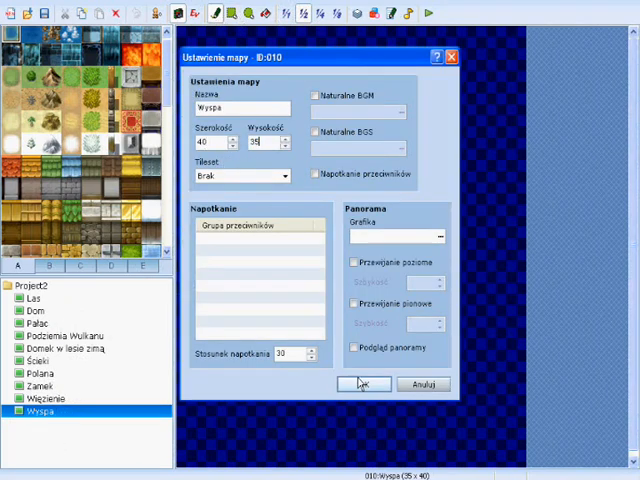
left_click(363, 382)
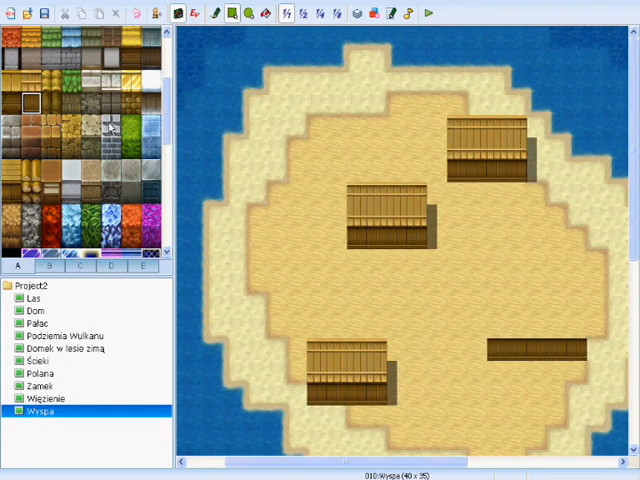
Scroll the tileset and paint a doorway detail onto the right hut.
scroll("down", 3)
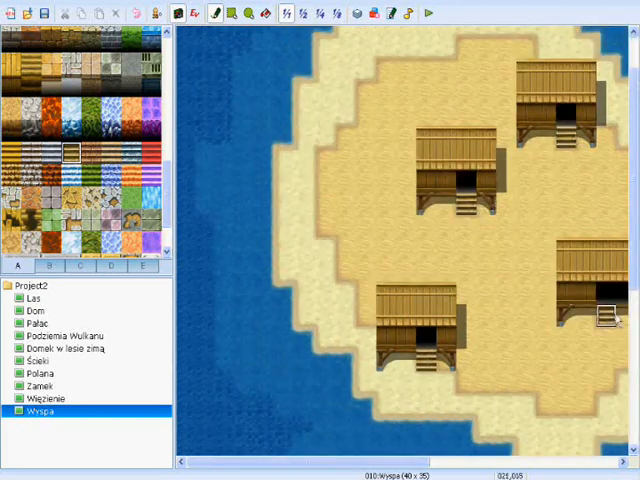
left_click(49, 265)
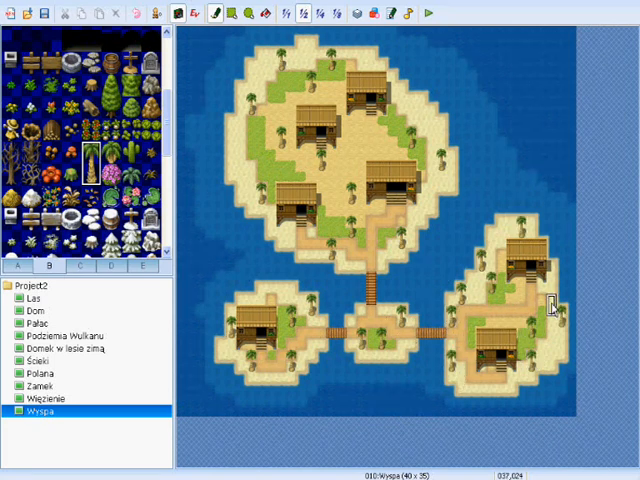
mouse_move(423, 115)
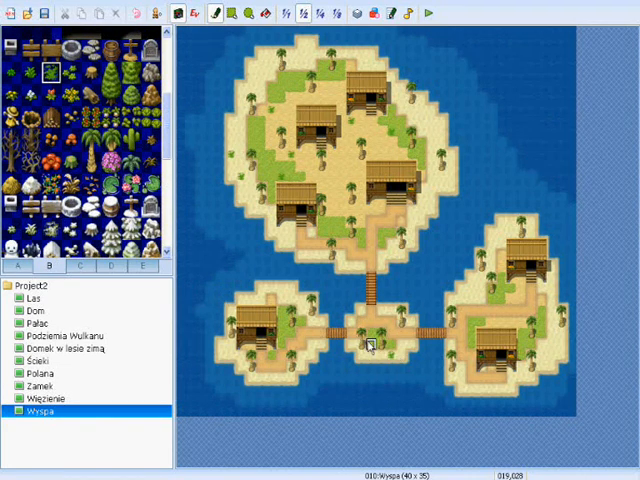
mouse_move(565, 348)
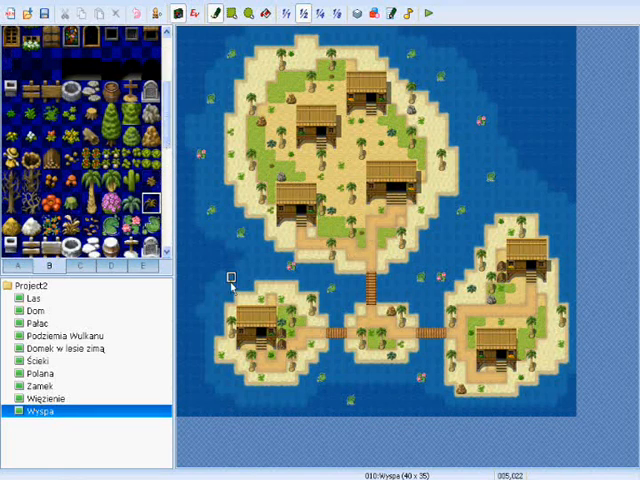
Switch the editor to Event mode.
left_click(111, 265)
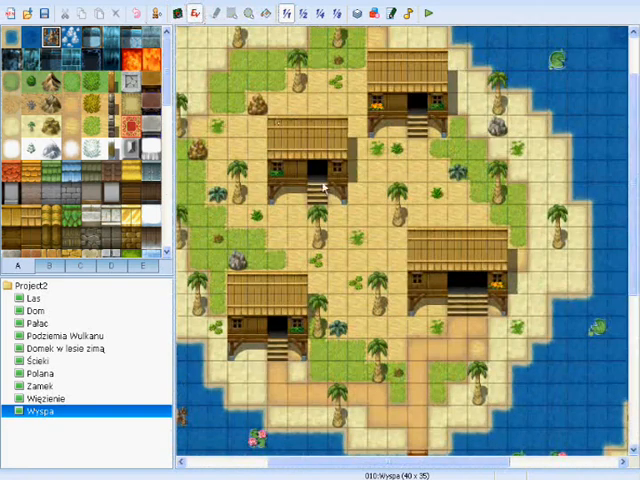
Create an empty event in front of a hut on the main island.
double_click(325, 186)
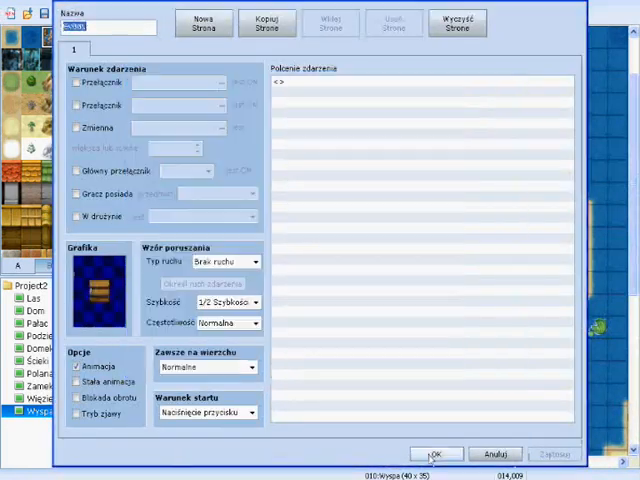
left_click(435, 452)
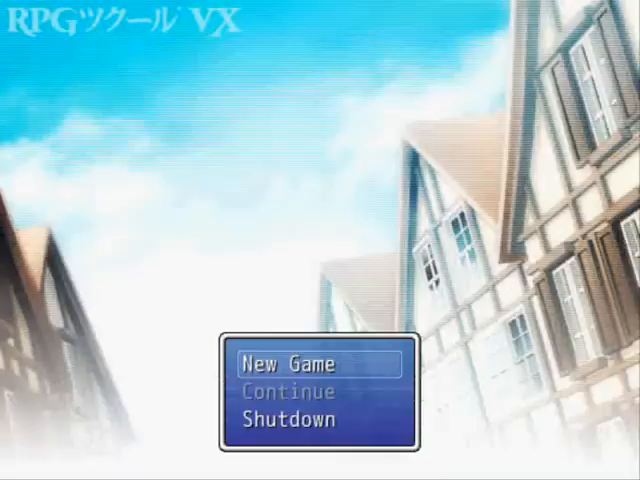
Start a New Game and walk the hero down and up through the village.
left_click(317, 363)
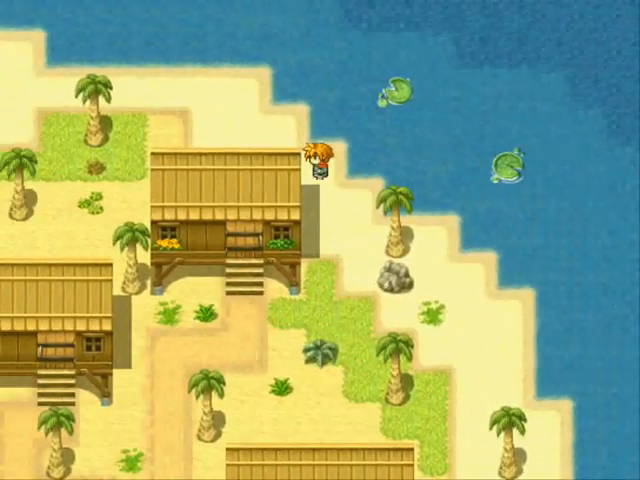
key("Down")
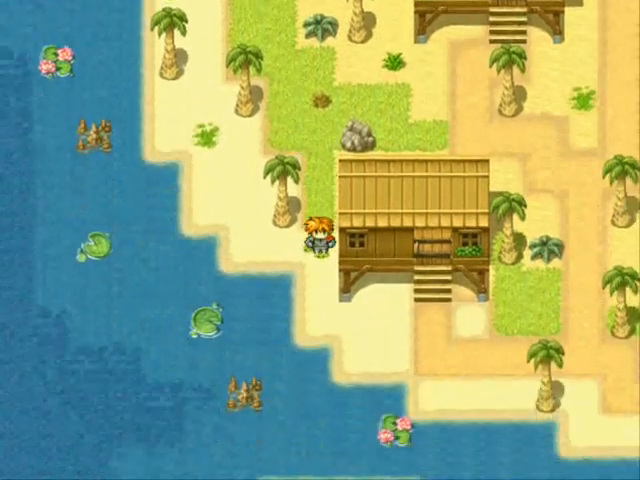
key("Up")
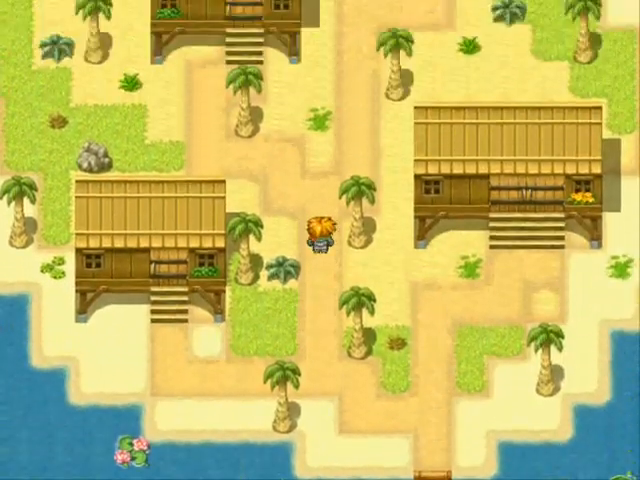